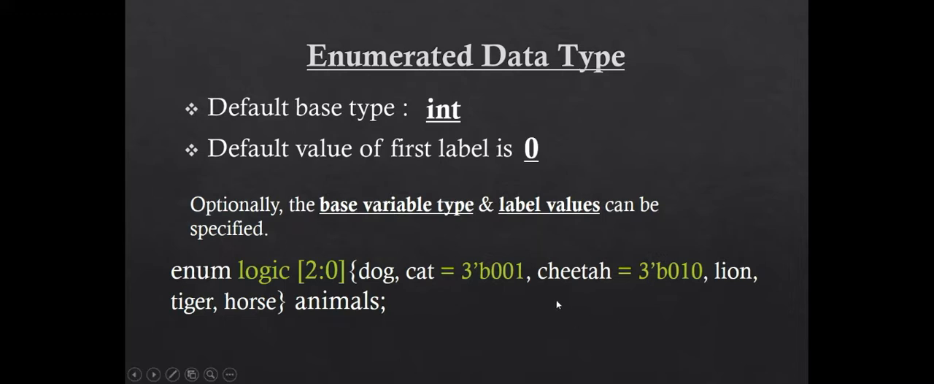
mouse_move(498, 292)
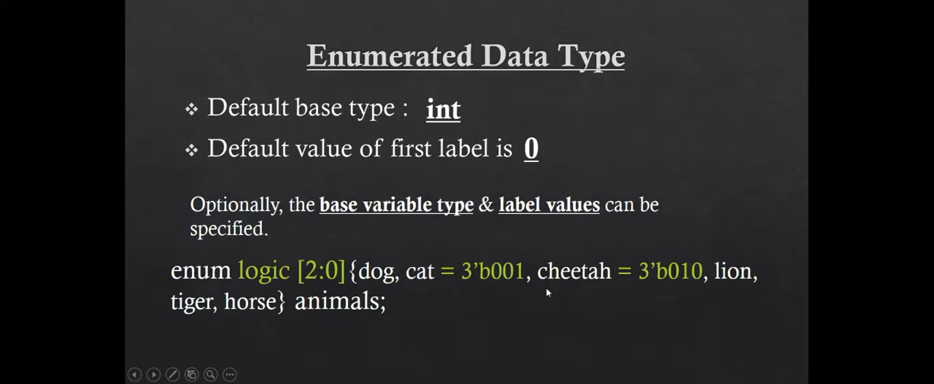
mouse_move(232, 272)
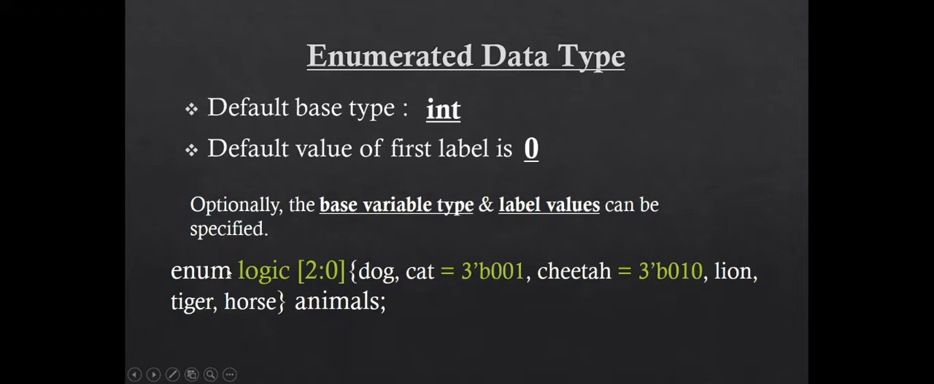
mouse_move(312, 287)
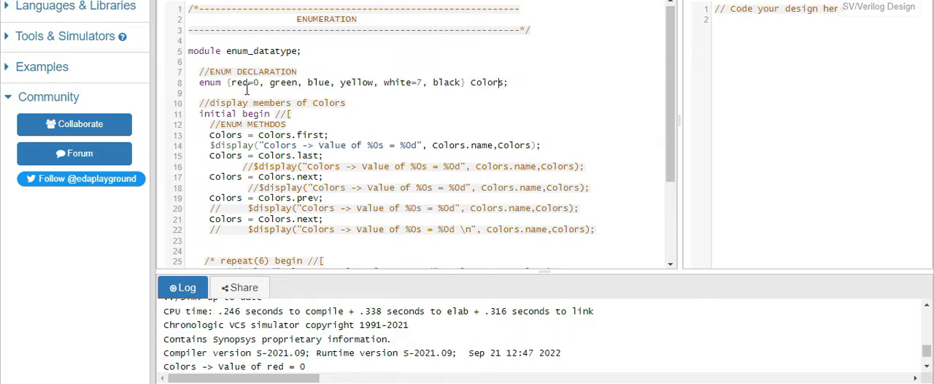
mouse_move(401, 89)
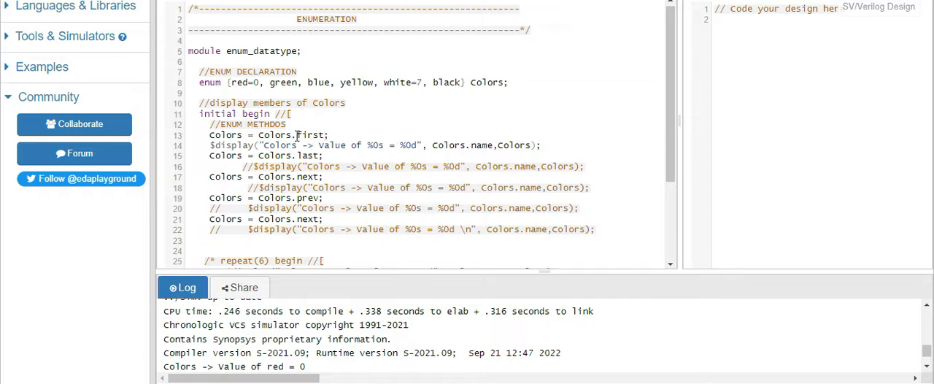
mouse_move(251, 82)
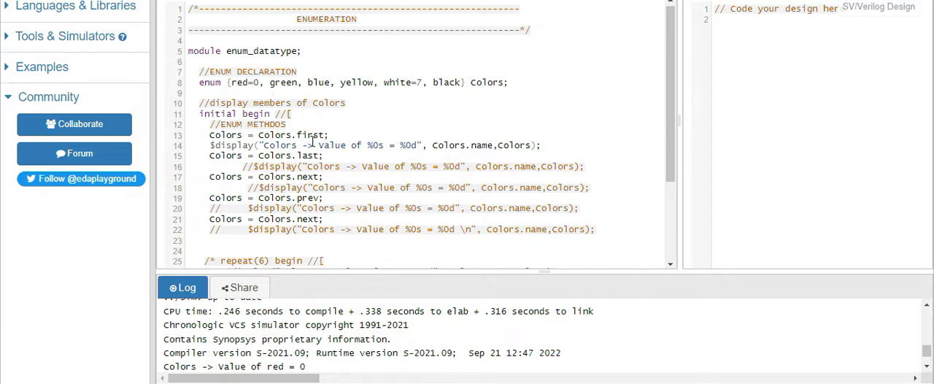
Place the caret after the first-member assignment line in the testbench code.
click(323, 134)
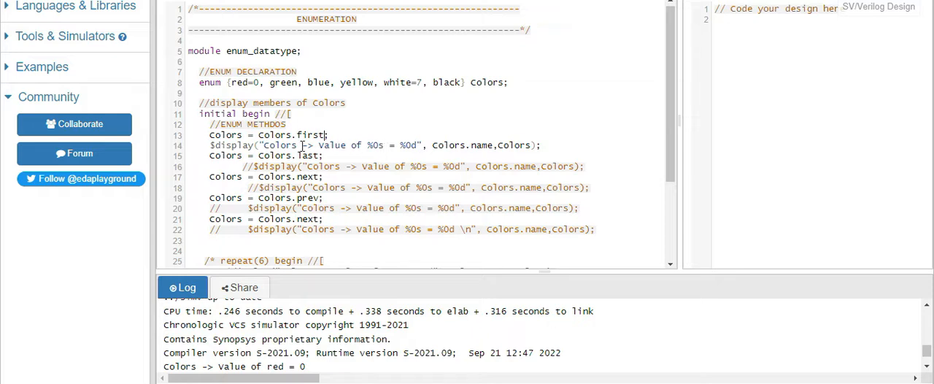
mouse_move(486, 145)
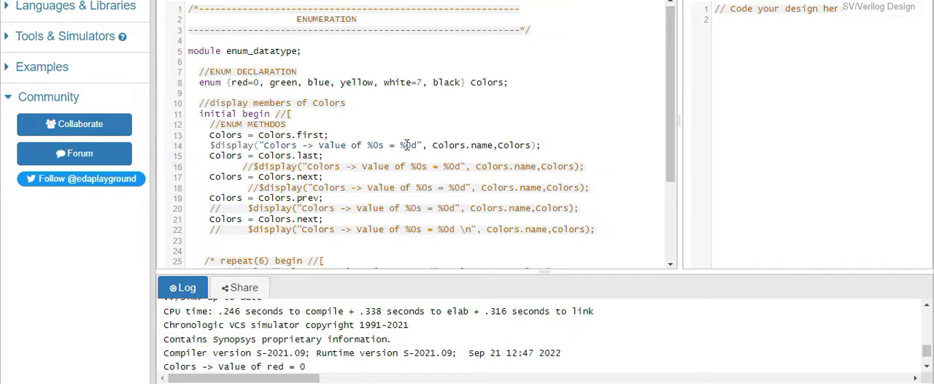
mouse_move(418, 145)
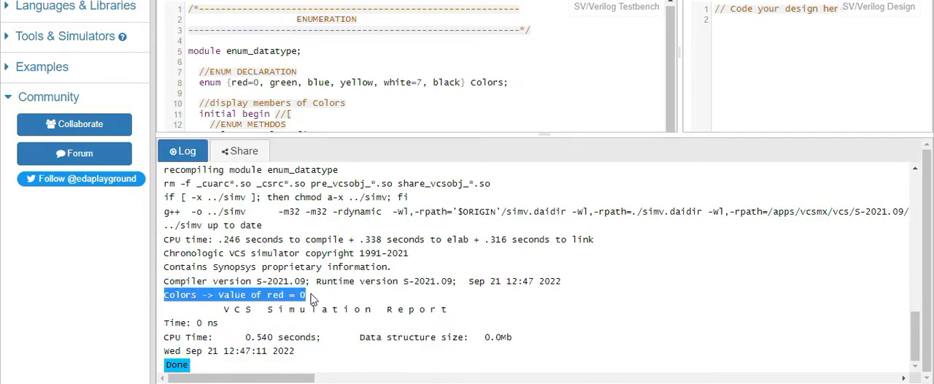
mouse_move(529, 176)
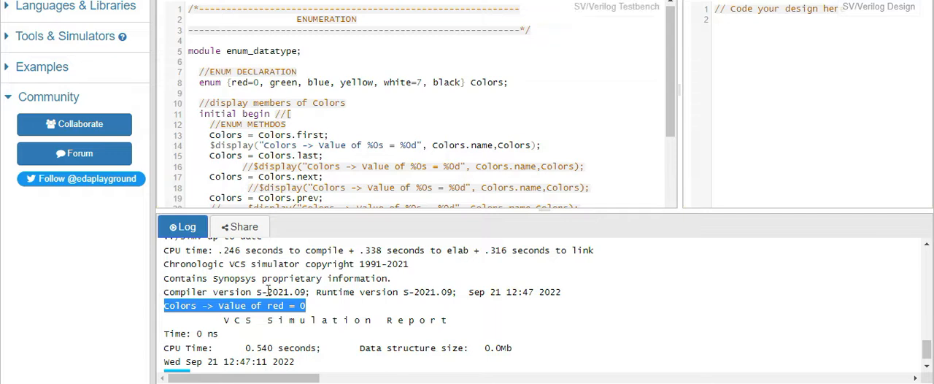
mouse_move(405, 145)
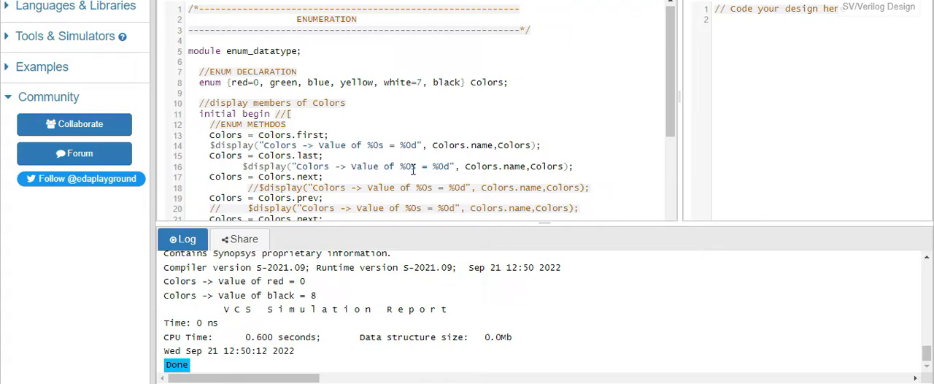
mouse_move(308, 155)
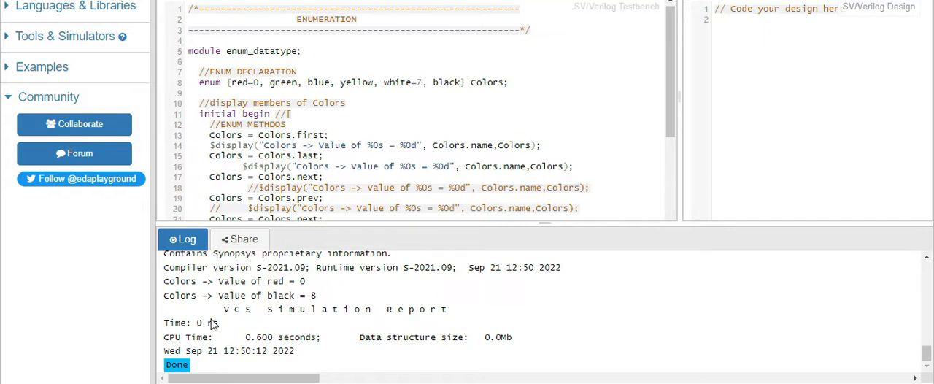
Select the member name 'black' in the log line reporting black = 8.
double_click(281, 295)
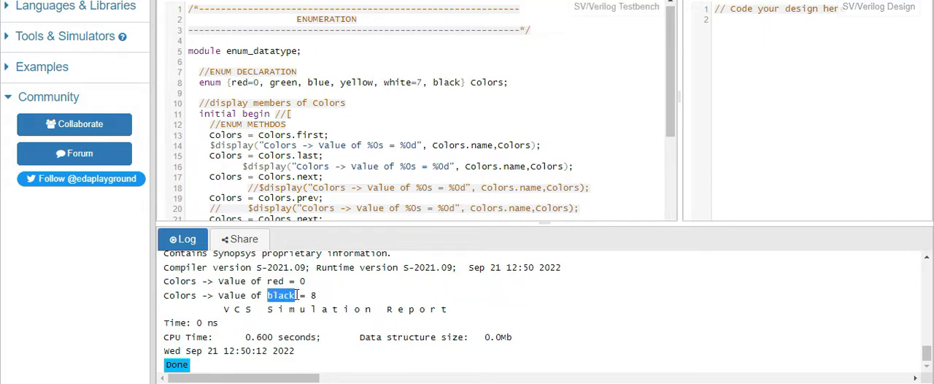
mouse_move(452, 82)
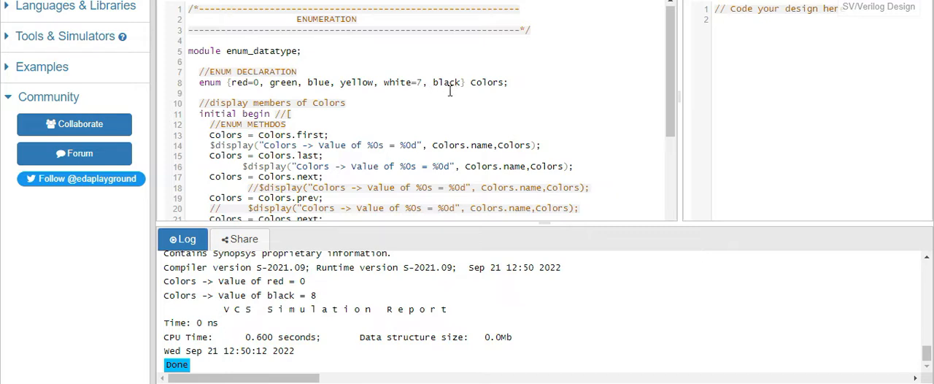
mouse_move(457, 94)
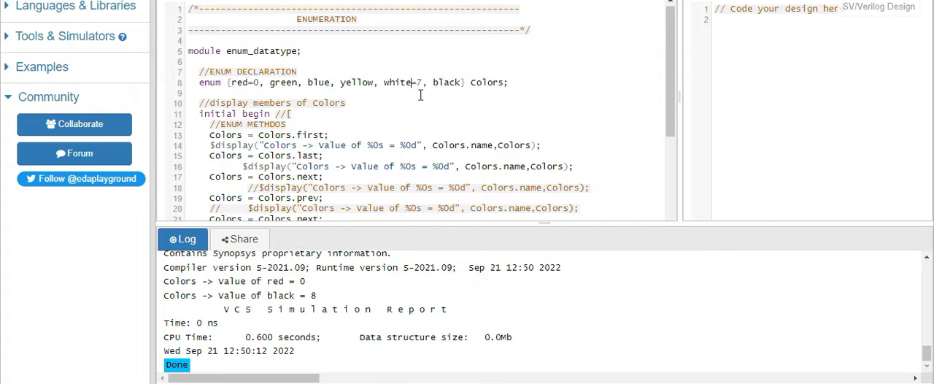
mouse_move(348, 134)
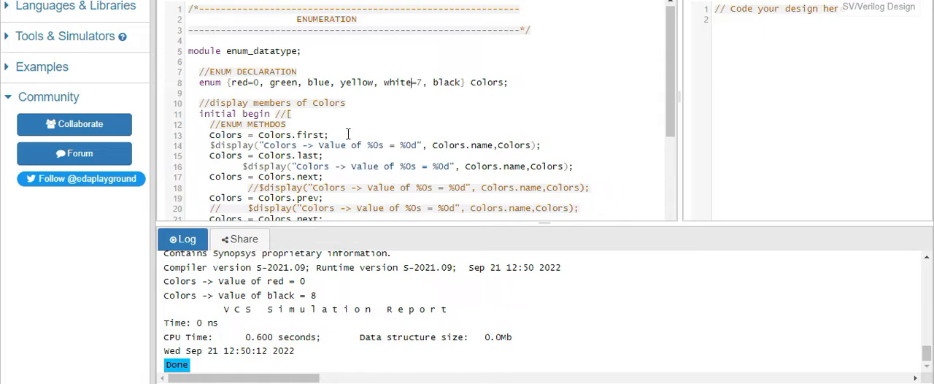
Scroll down and select 'red' in the rerun log's red = 0 line.
scroll(down, 3)
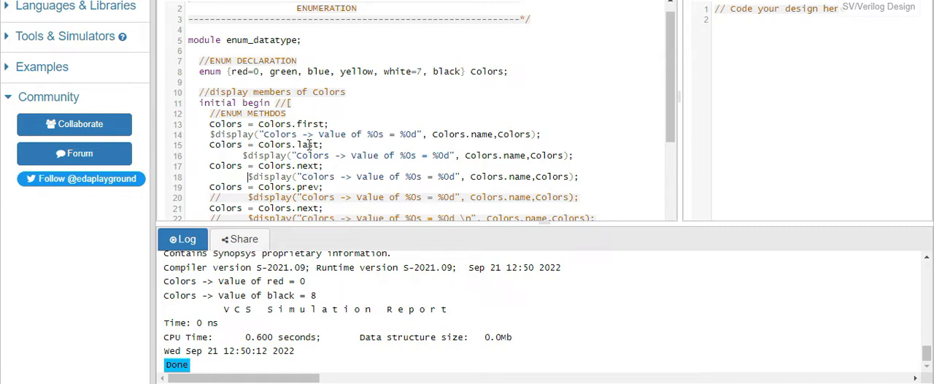
mouse_move(444, 76)
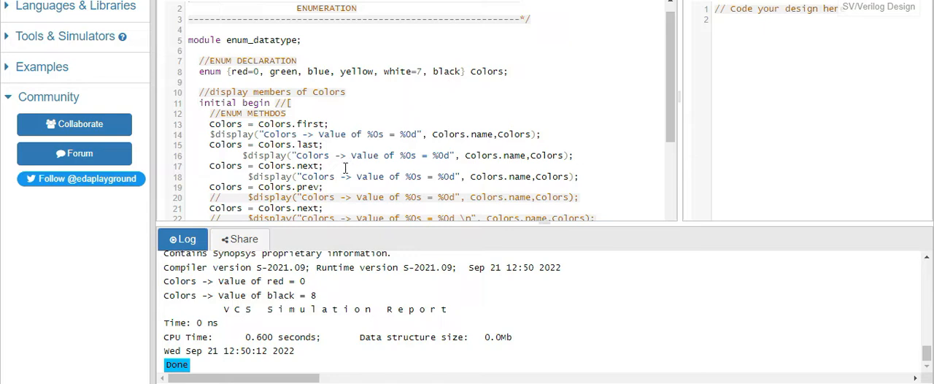
mouse_move(446, 71)
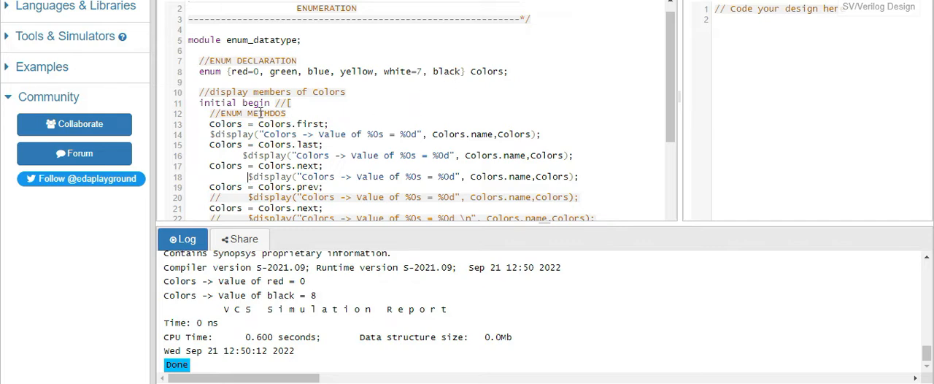
mouse_move(348, 139)
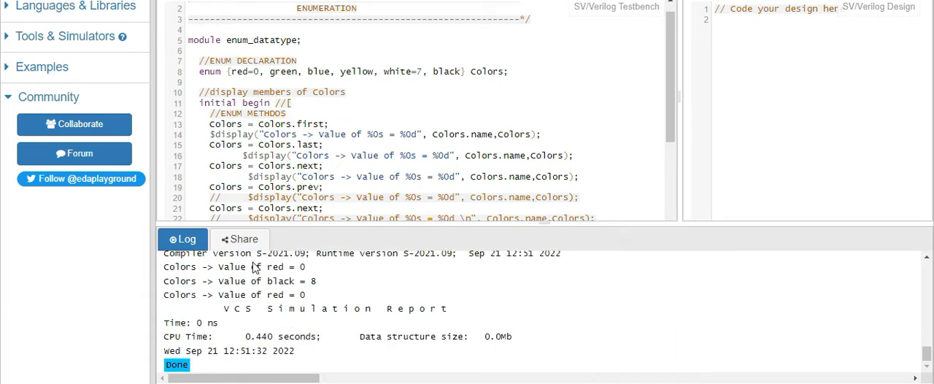
mouse_move(348, 255)
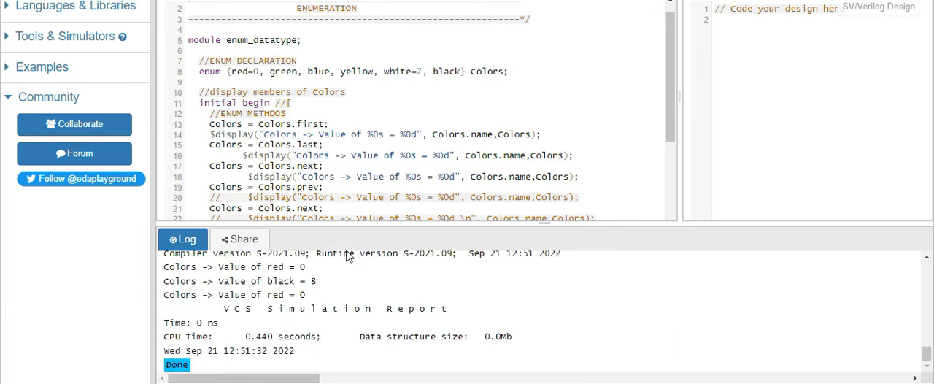
double_click(276, 295)
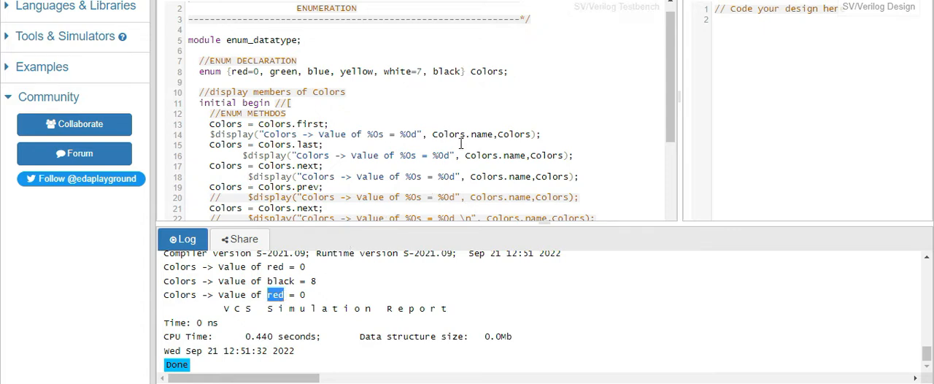
mouse_move(416, 180)
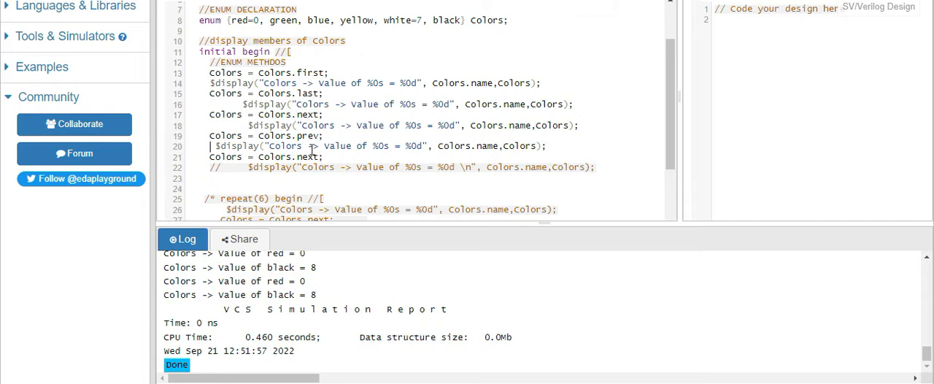
mouse_move(217, 281)
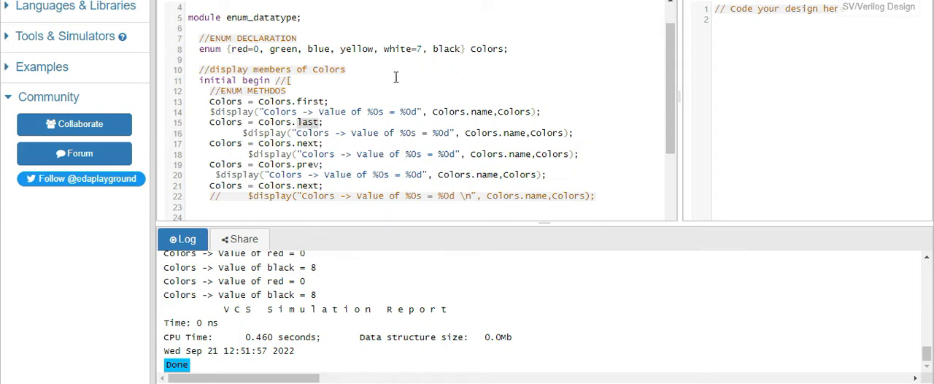
Select the prev method call in the testbench code.
double_click(447, 49)
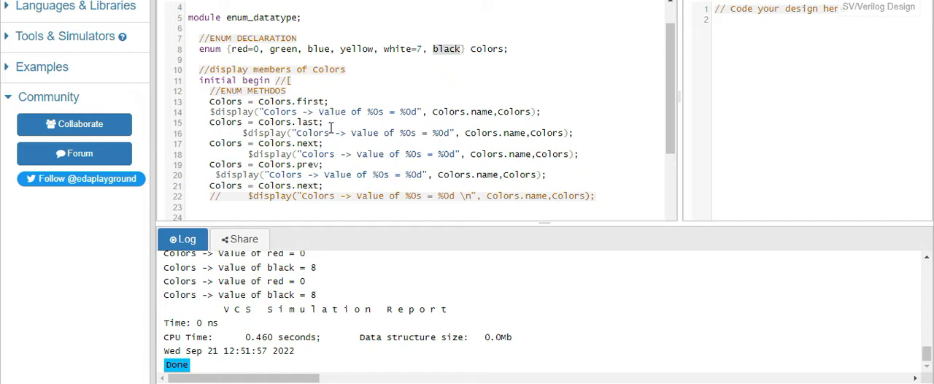
mouse_move(297, 143)
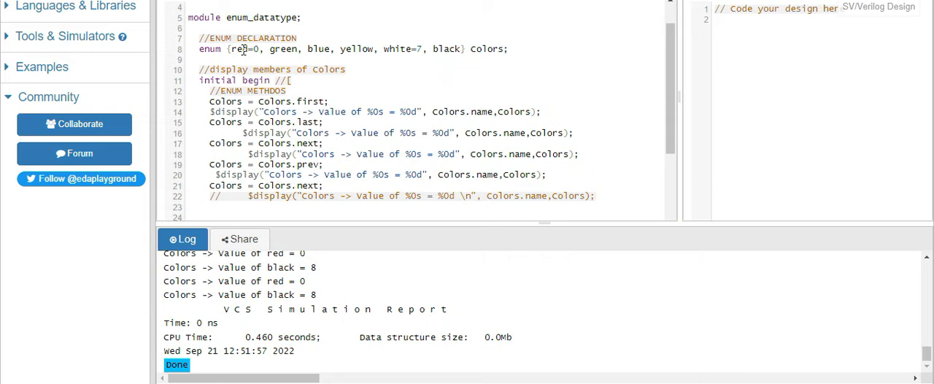
mouse_move(441, 65)
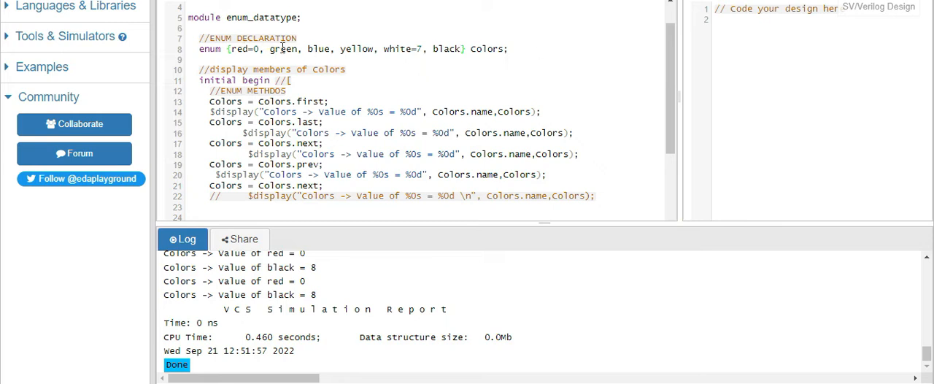
mouse_move(446, 49)
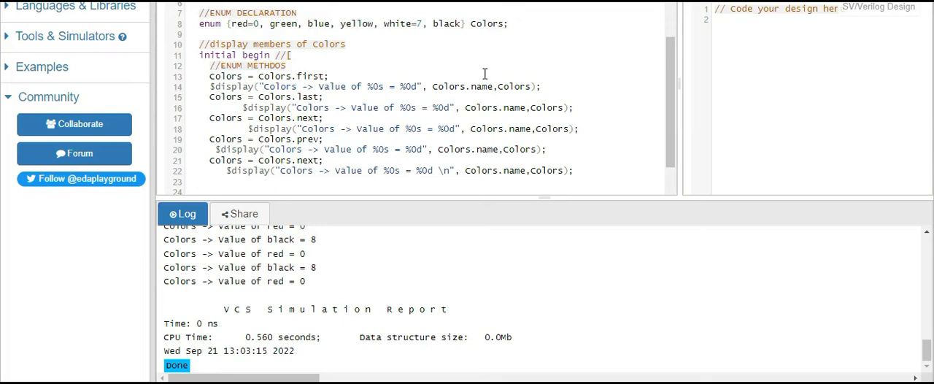
mouse_move(281, 86)
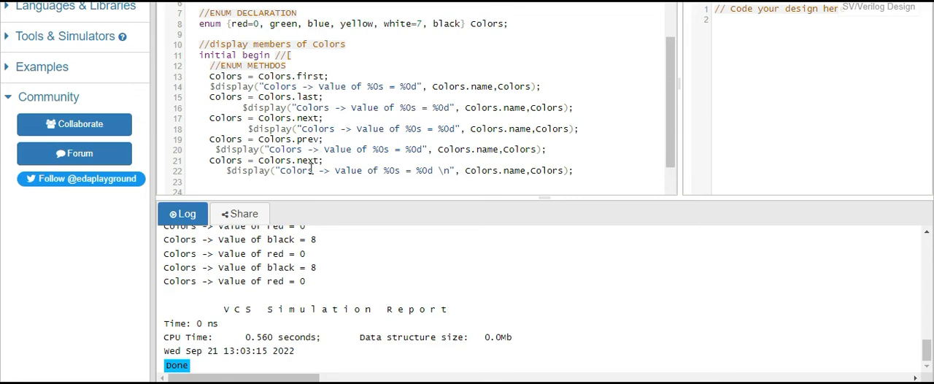
Scroll down and select the element count 6 in the log.
scroll(down, 3)
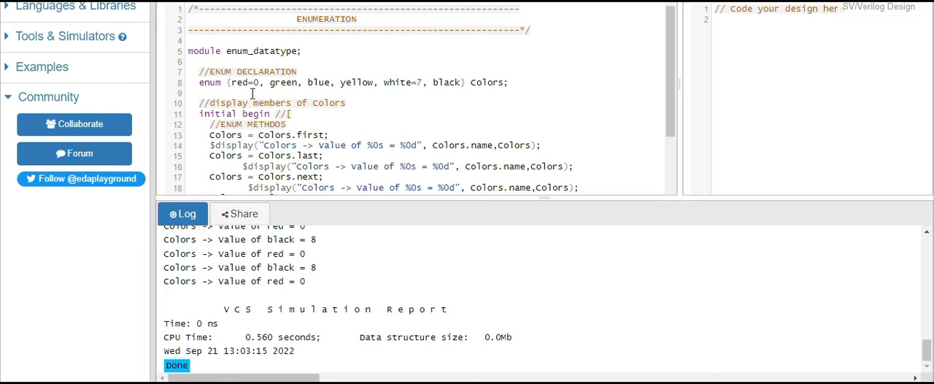
mouse_move(251, 102)
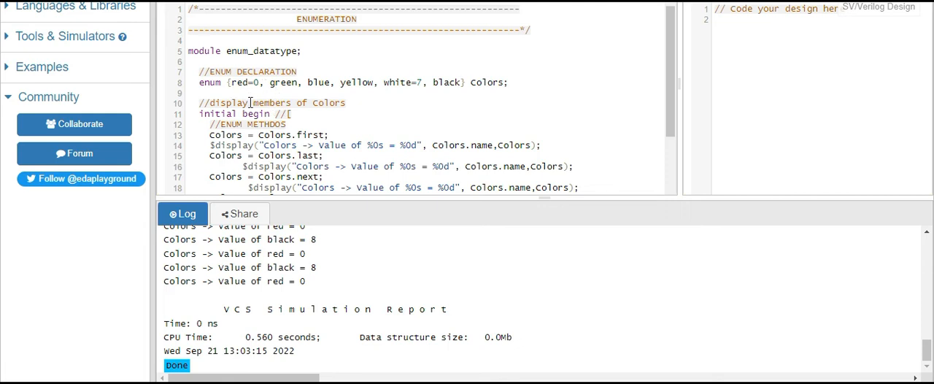
mouse_move(236, 83)
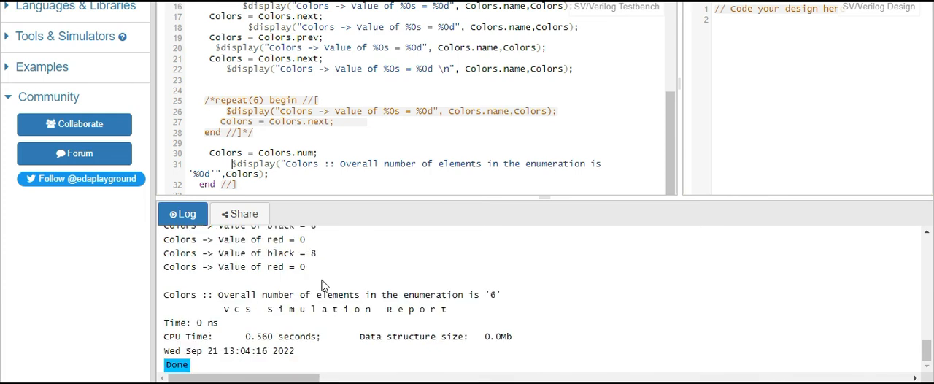
mouse_move(427, 314)
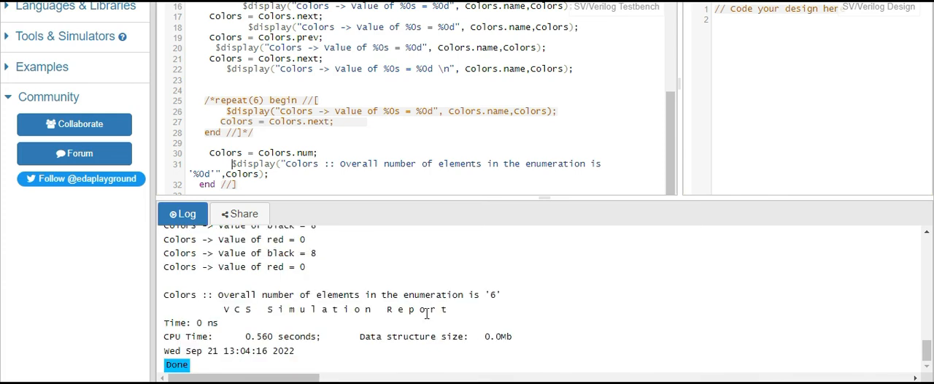
mouse_move(453, 287)
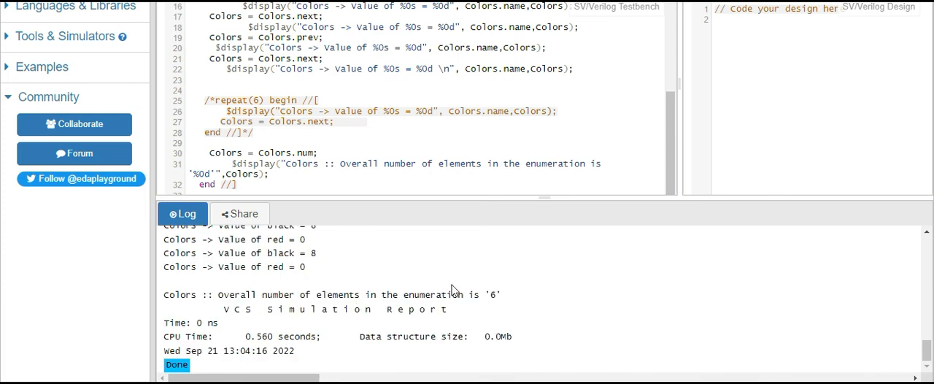
double_click(493, 294)
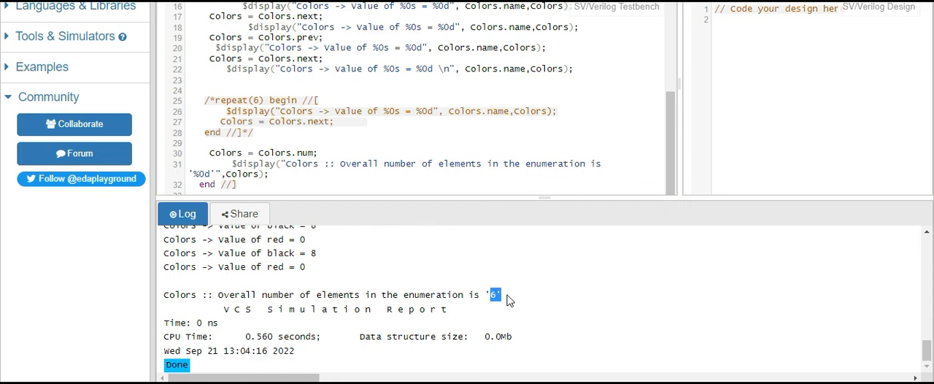